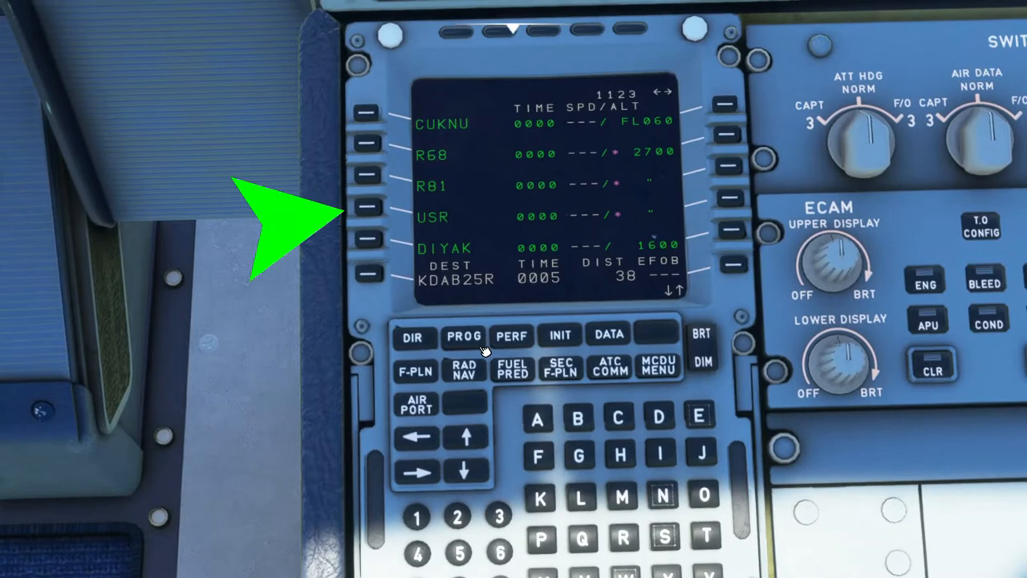
Show the MCDU progress (PROG) page with GPS primary and high accuracy
{"action": "left_click", "coordinate": [463, 335]}
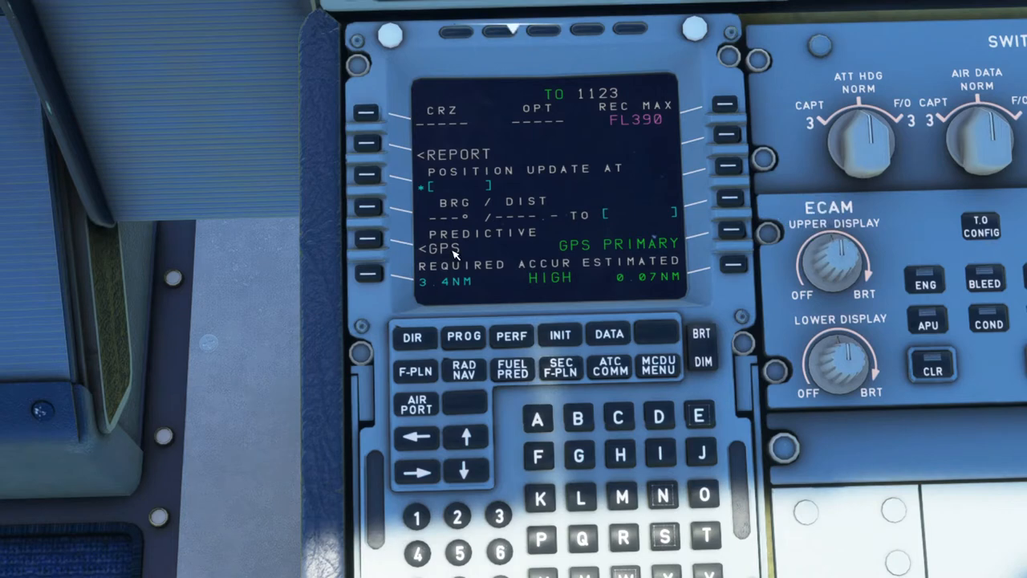
{"action": "mouse_move", "coordinate": [398, 222]}
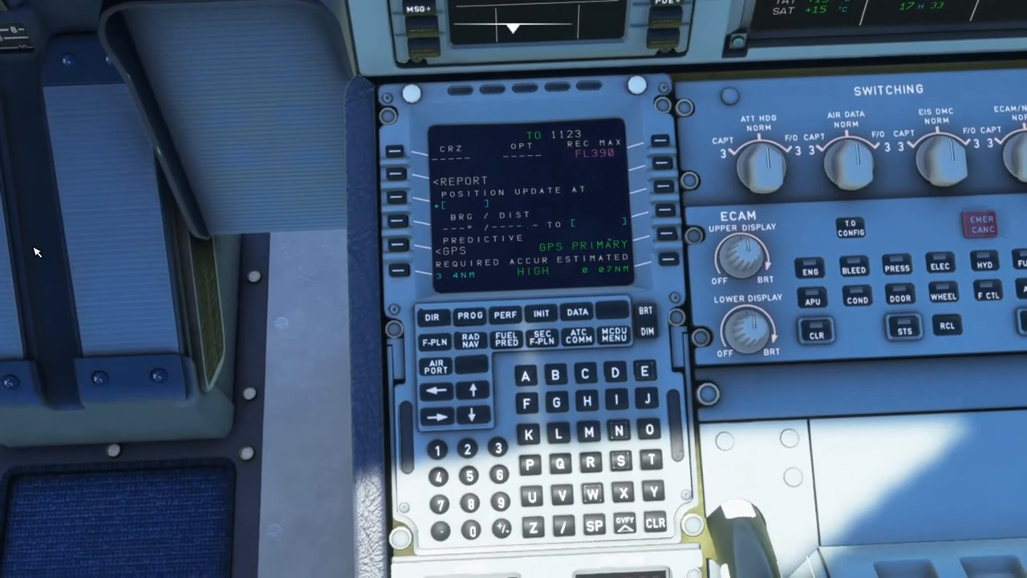
{"action": "mouse_move", "coordinate": [533, 443]}
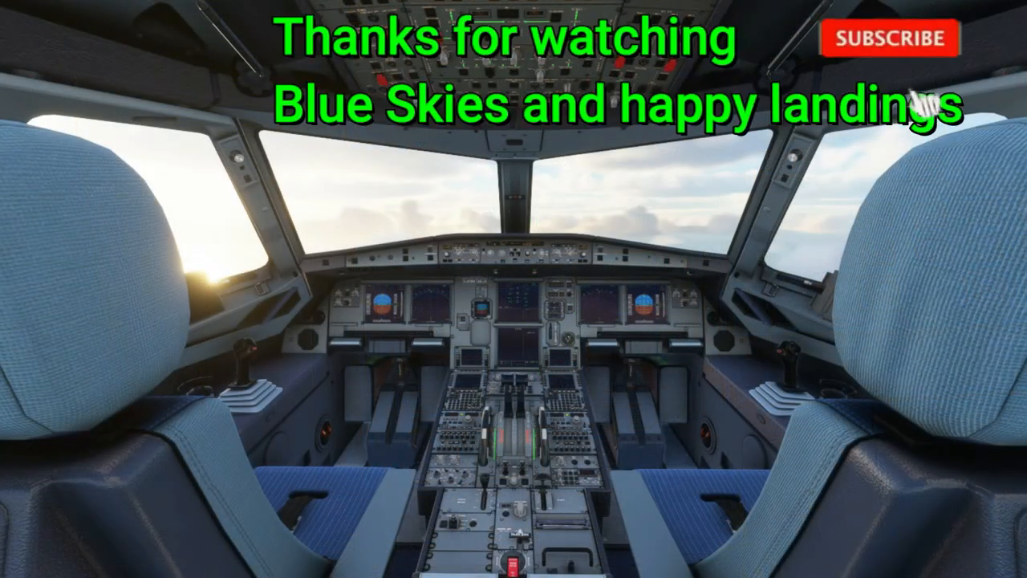
Pull back to the wide cockpit view behind the pilot seats
{"action": "left_click", "coordinate": [888, 39]}
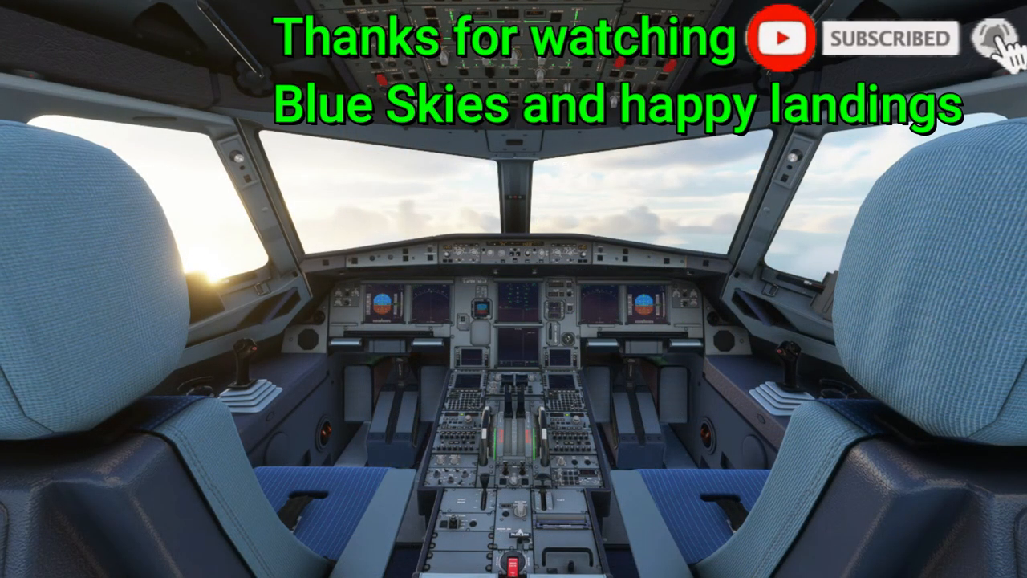